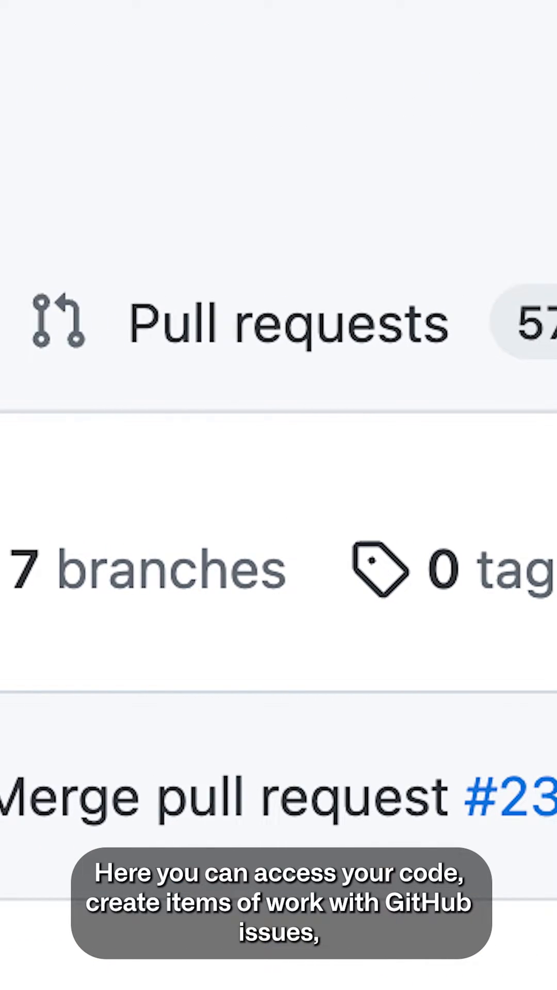
pyautogui.hscroll(3)
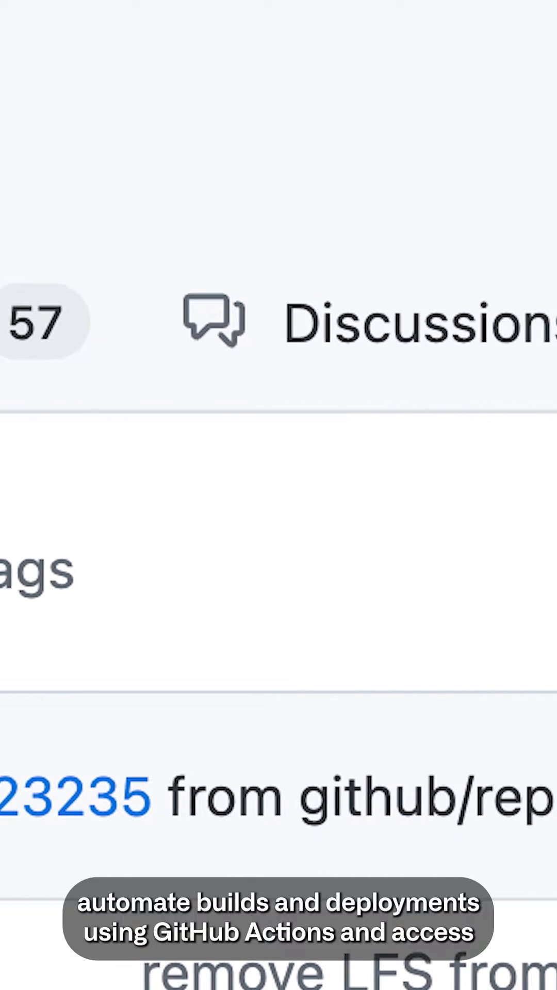
pyautogui.hscroll(3)
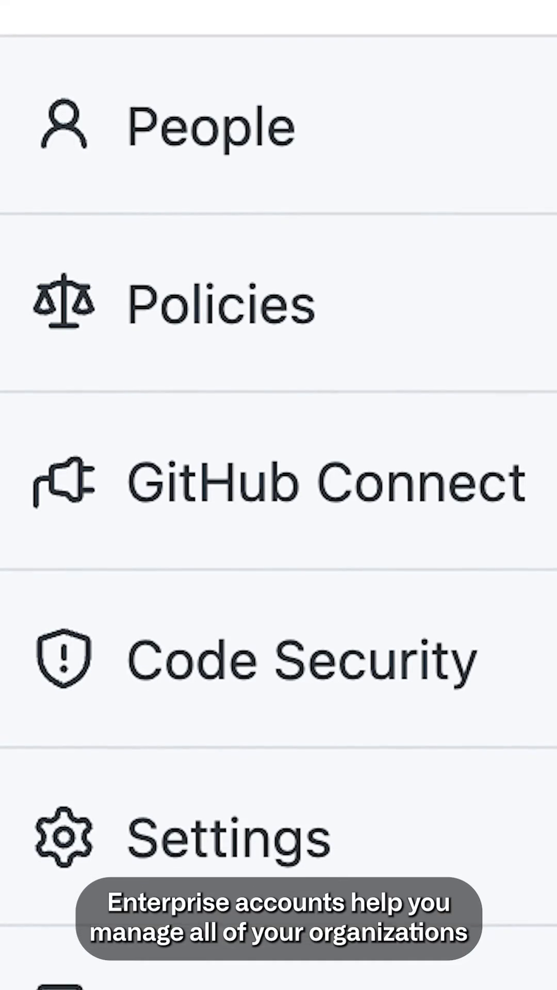
pyautogui.scroll(-3)
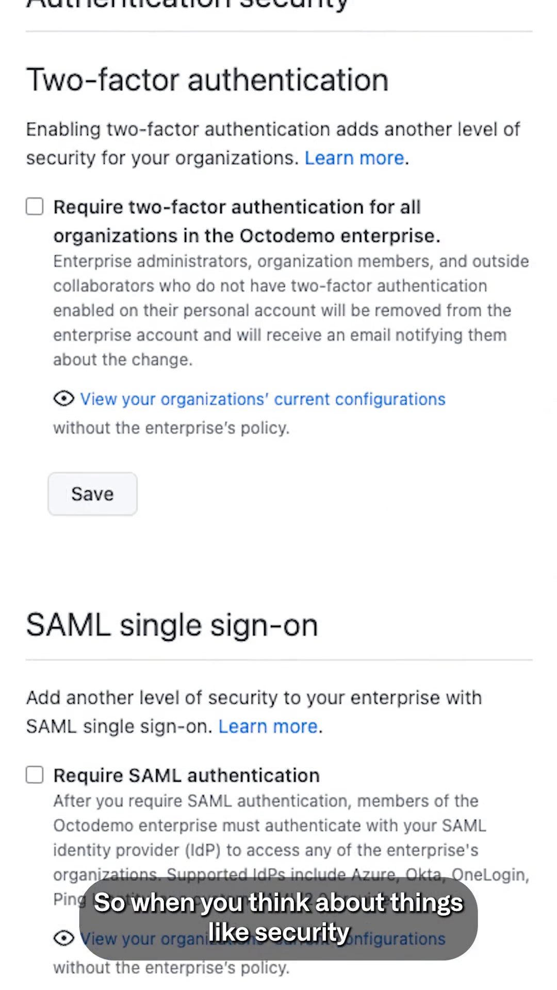
pyautogui.scroll(-3)
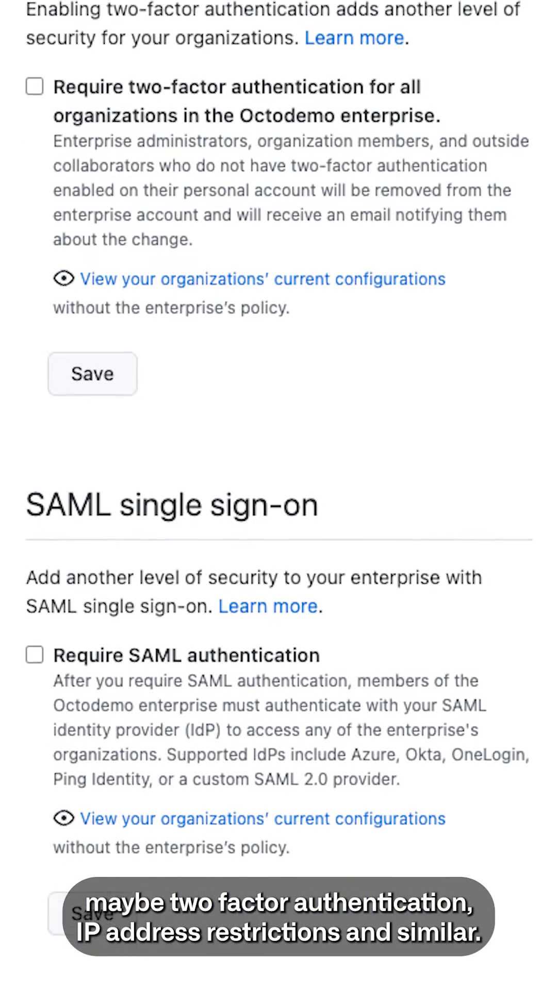
pyautogui.scroll(-3)
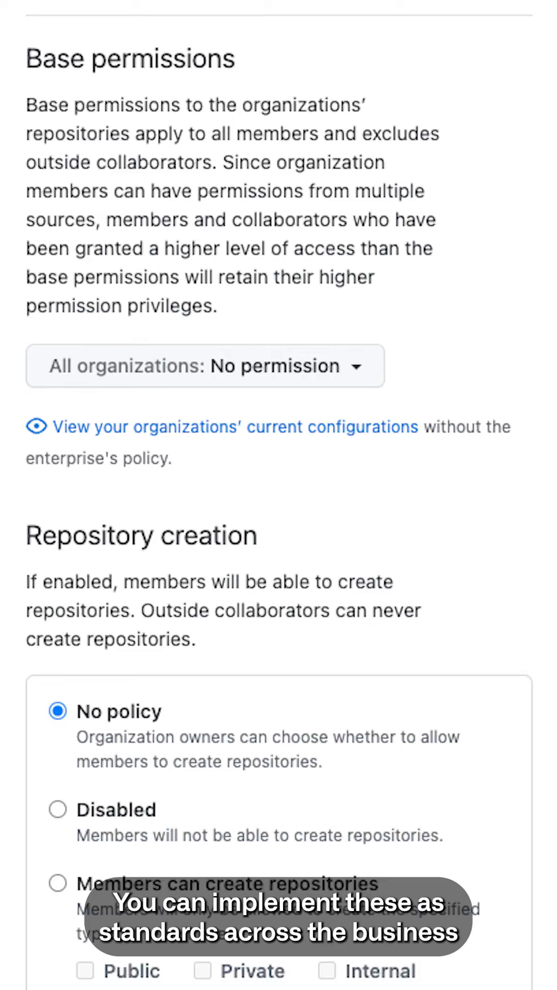
pyautogui.scroll(-3)
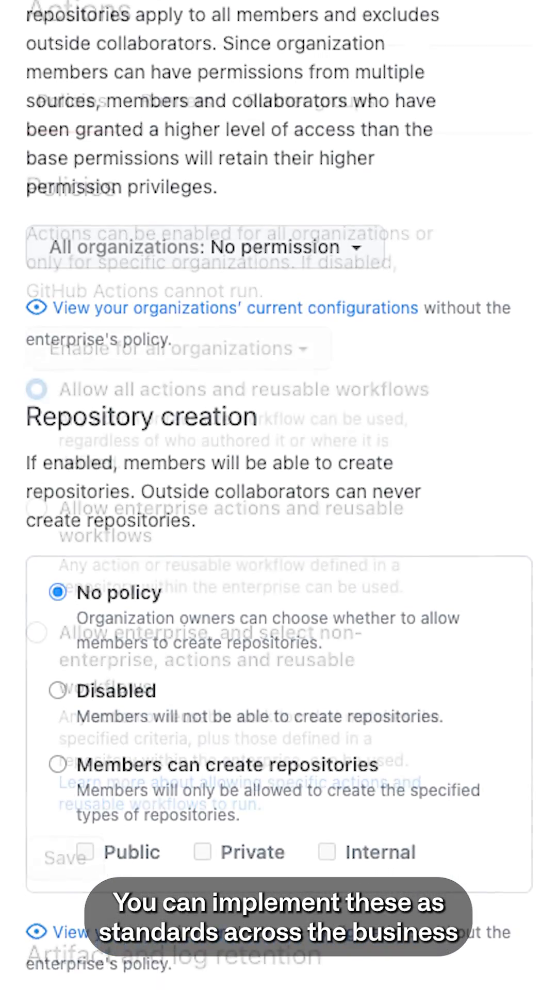
pyautogui.scroll(3)
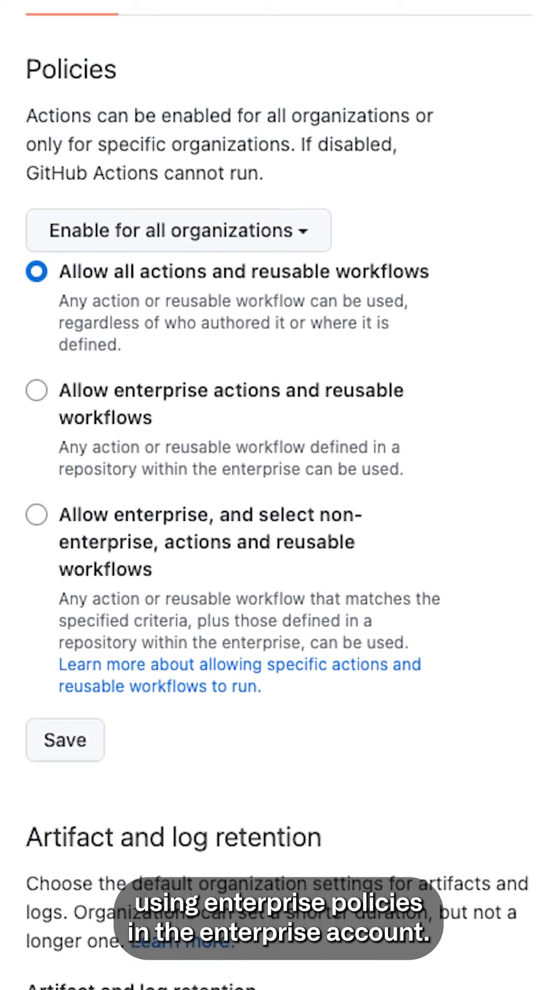